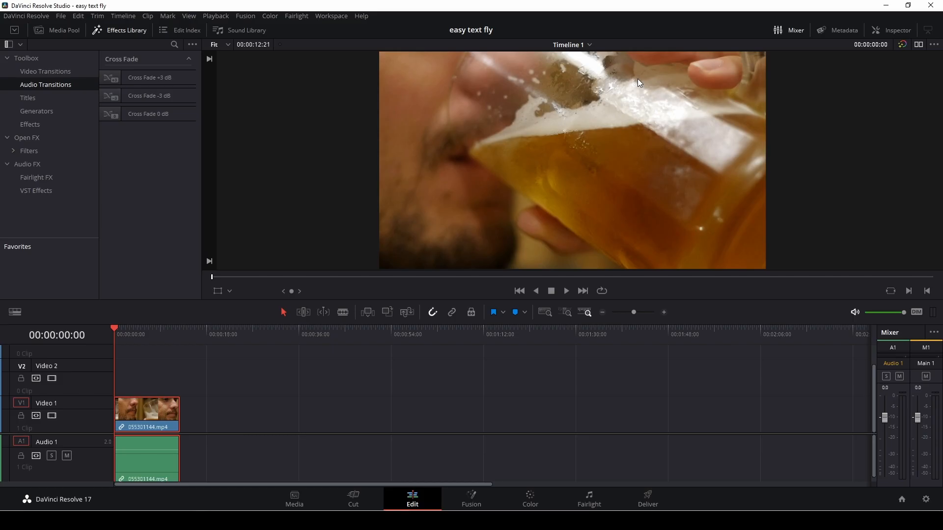
mouse_move(518, 324)
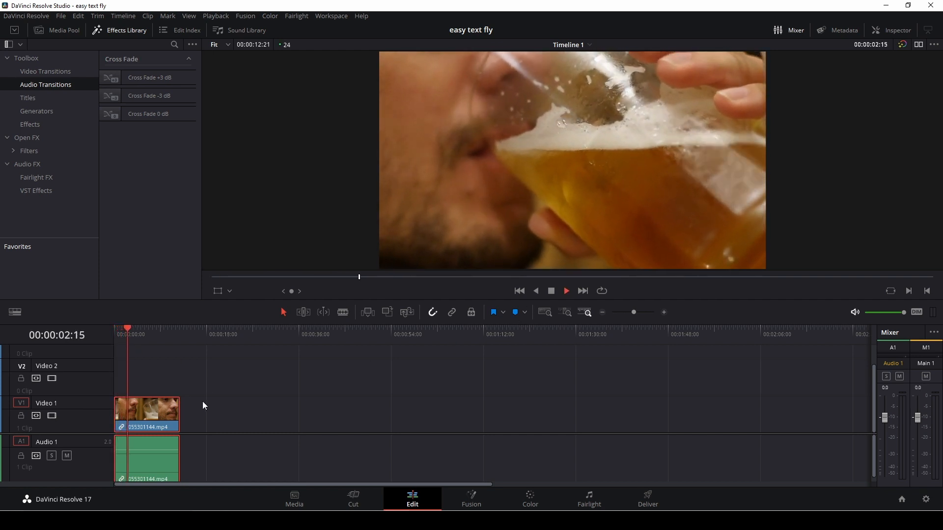
Stop playback, drop a Solid Color generator on Video 2 above the beer clip, and show Titles.
click(131, 335)
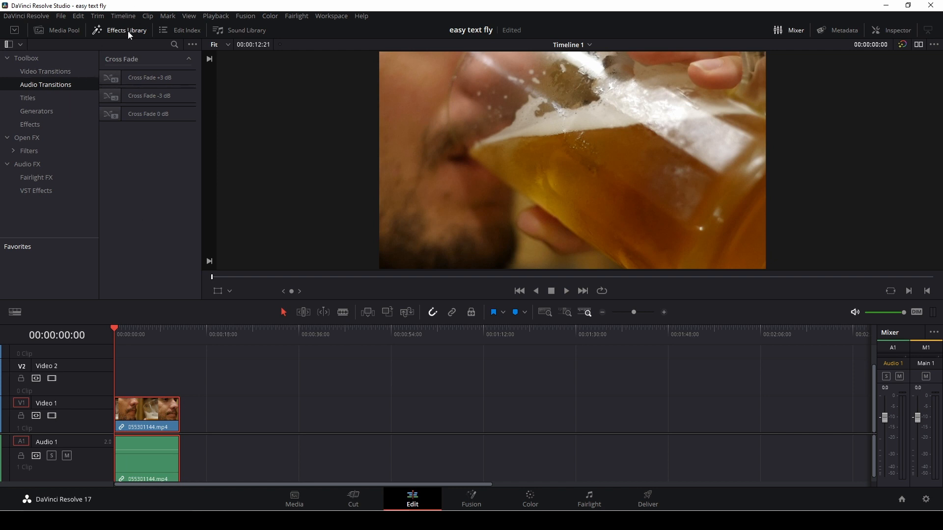
click(36, 111)
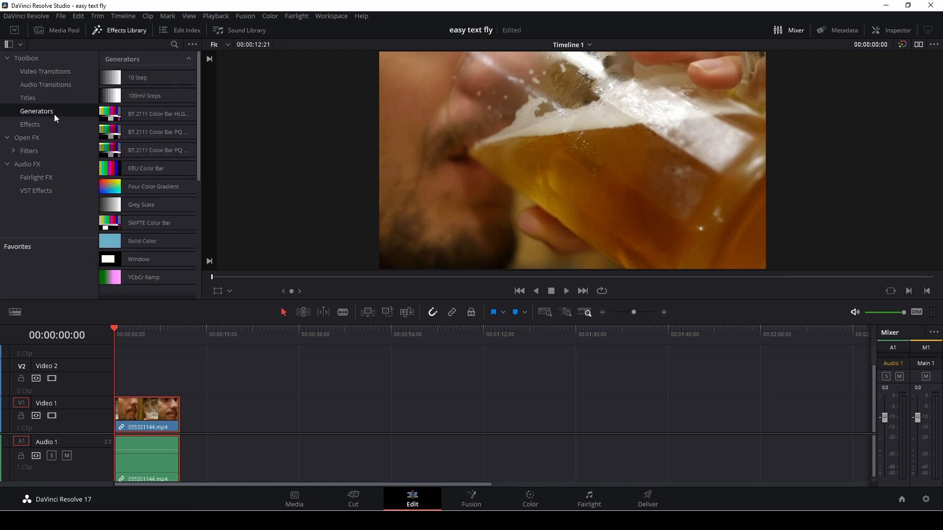
drag(142, 241, 230, 391)
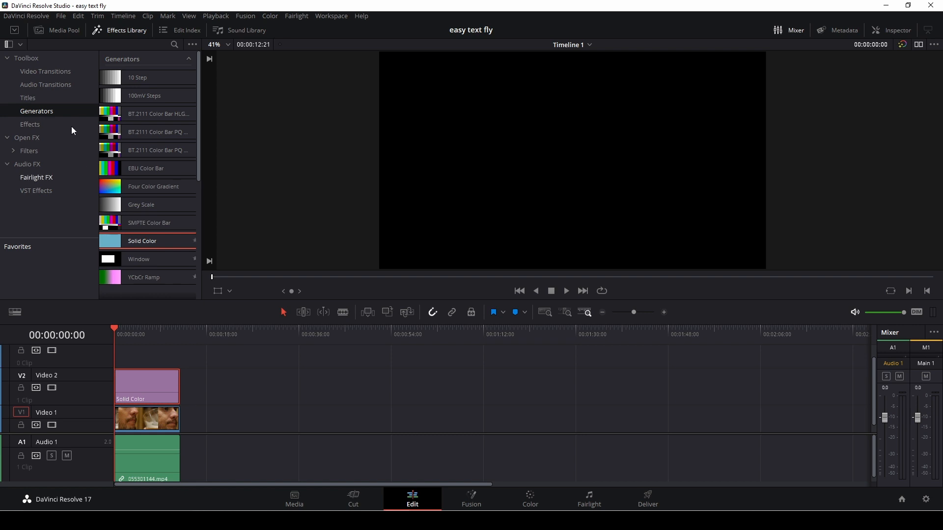
click(27, 98)
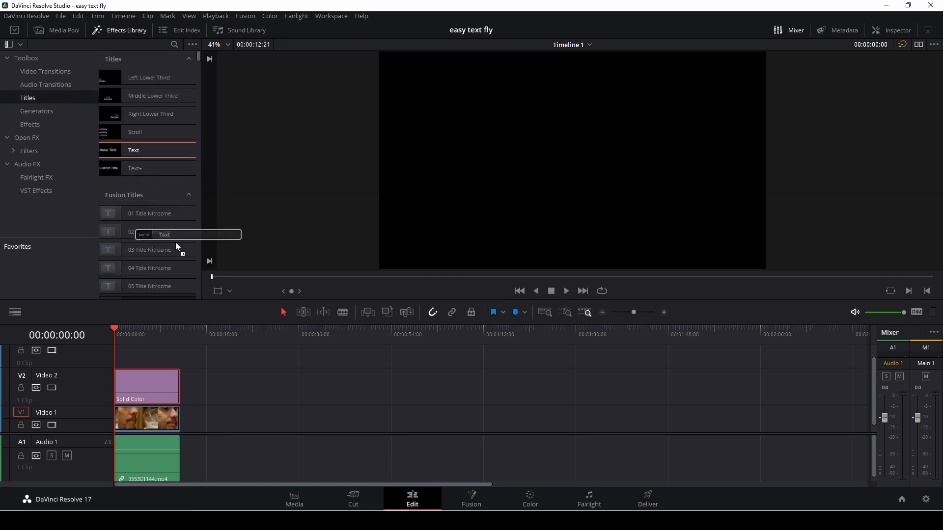
Add a Text title above the solid colour and enter 'BEER' in the Inspector.
drag(133, 150, 126, 355)
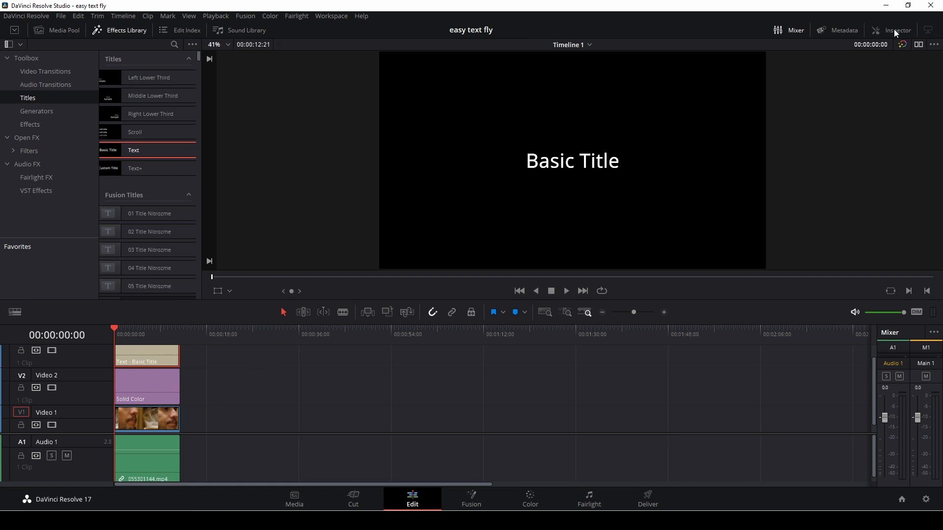
click(898, 30)
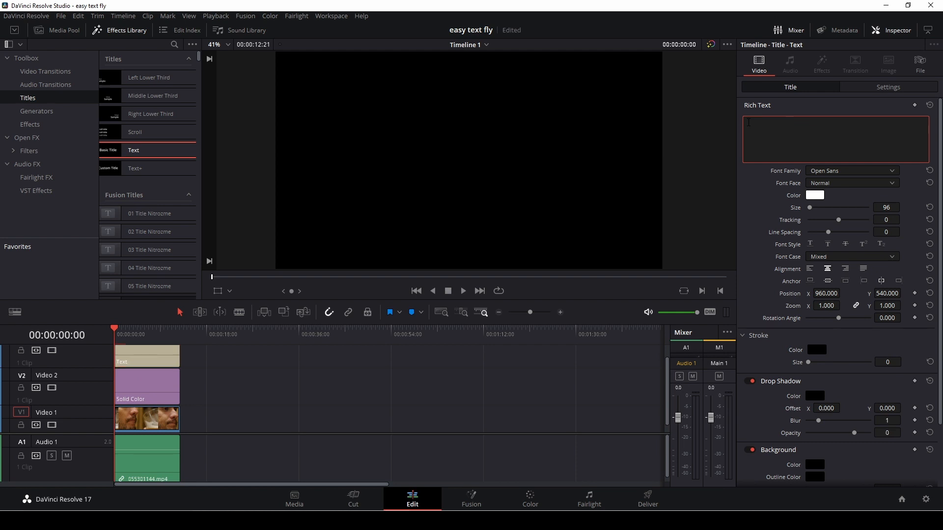
text(BEER)
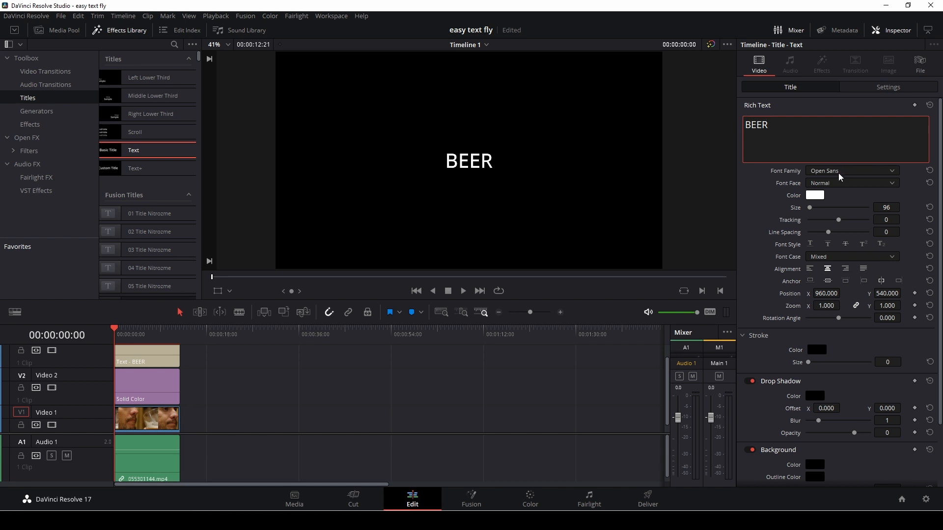
Set the BEER title to Tahoma Bold at size 500.
click(852, 170)
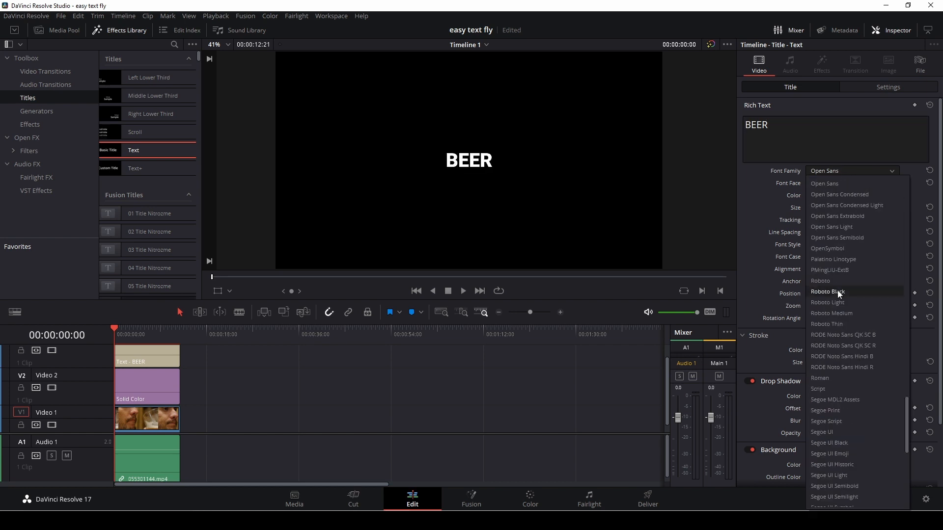
scroll(down, 3)
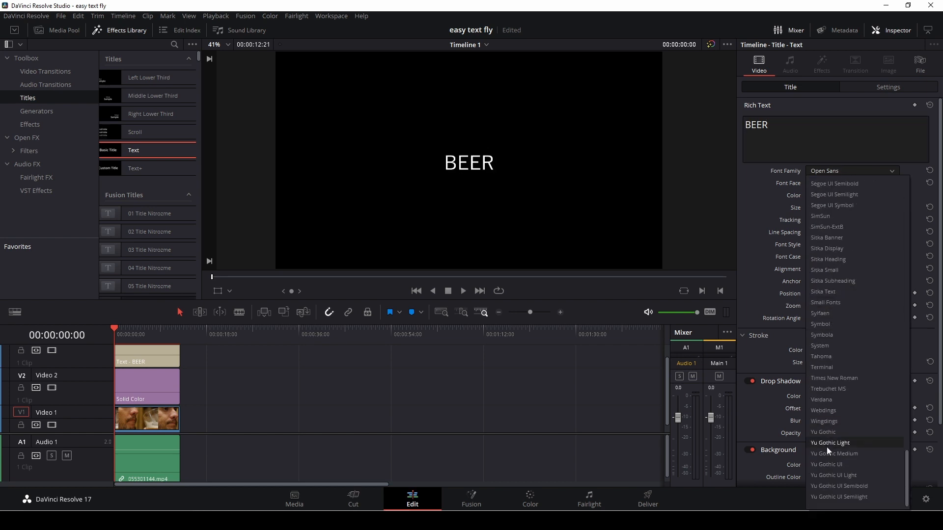
click(823, 357)
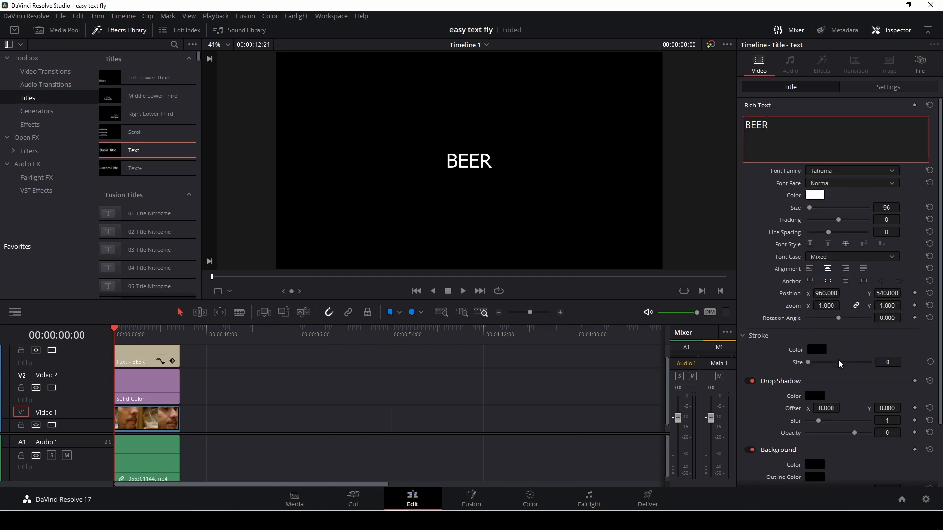
click(852, 183)
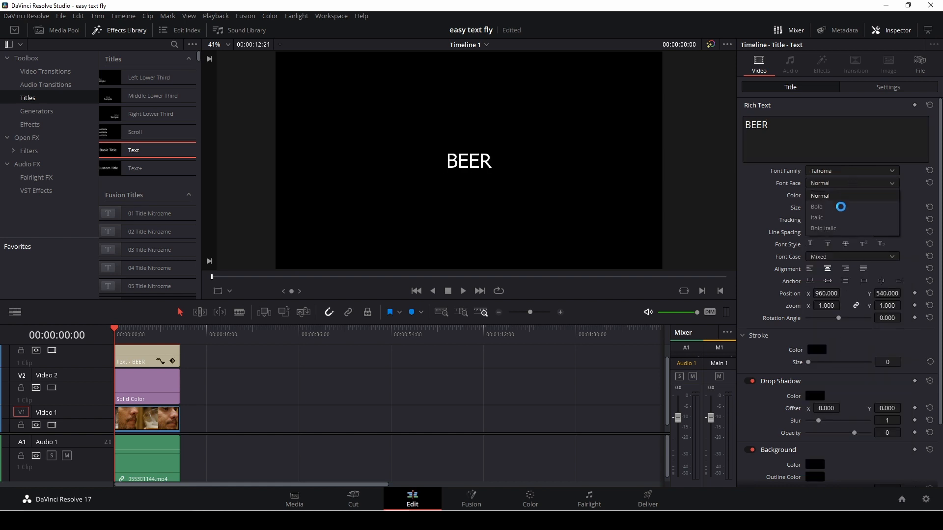
click(817, 207)
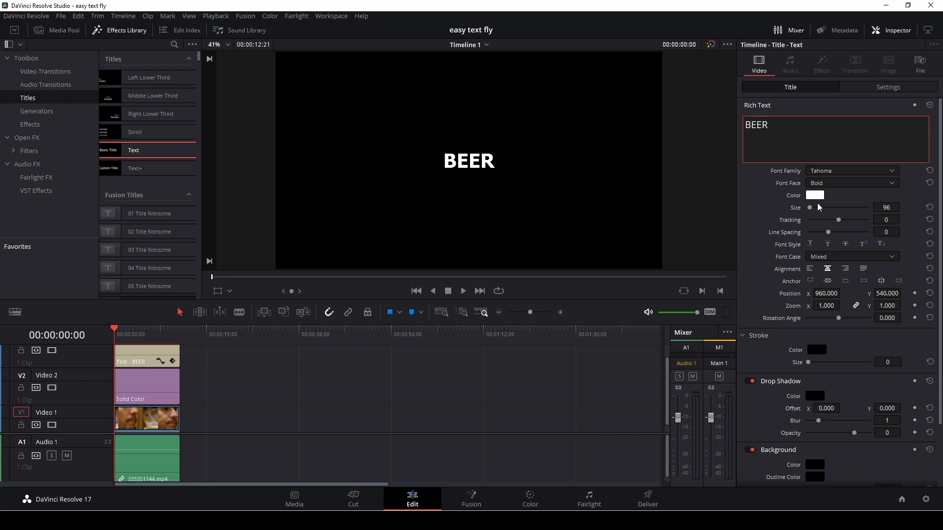
drag(810, 207, 818, 207)
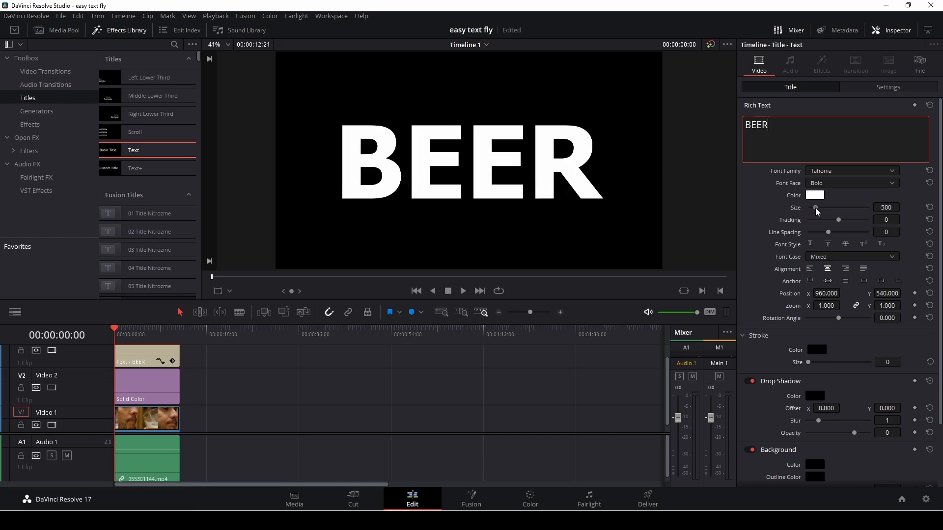
mouse_move(548, 256)
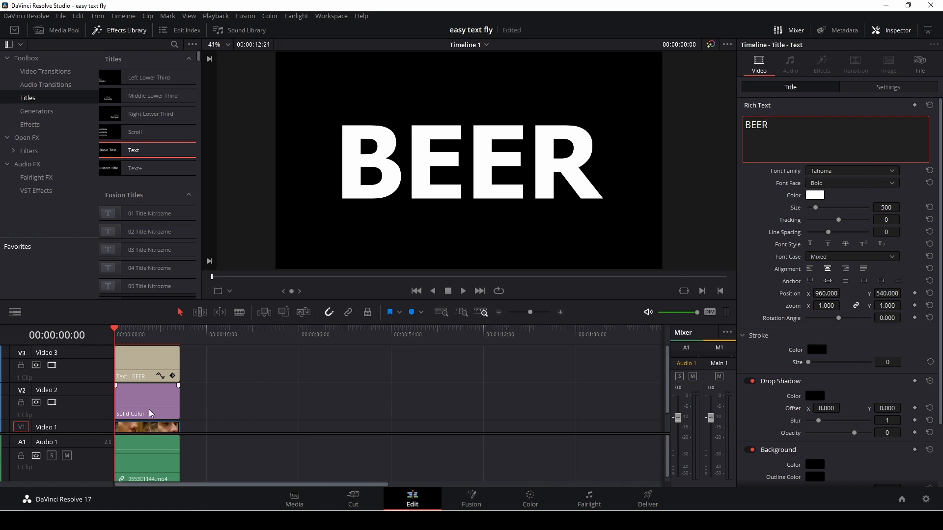
Merge the selected BEER Text and Solid Color clips into a new compound clip.
click(147, 402)
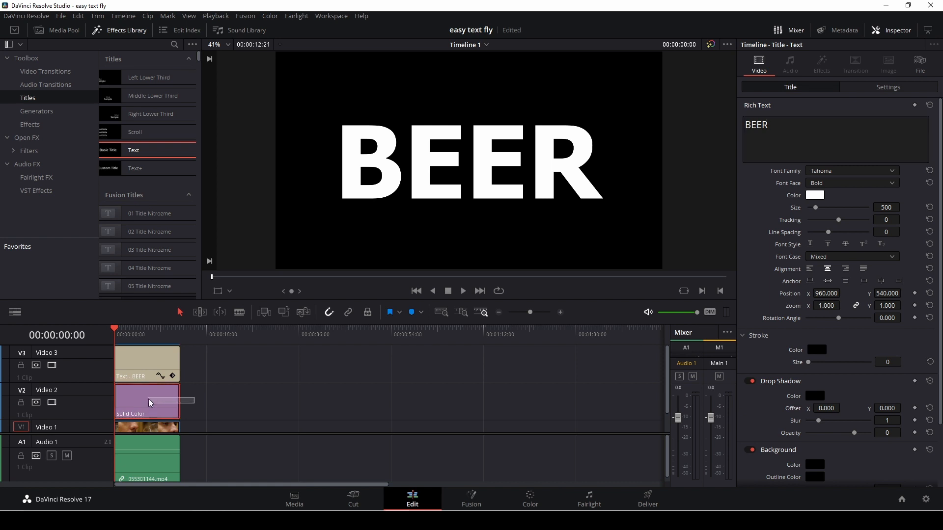
right_click(147, 361)
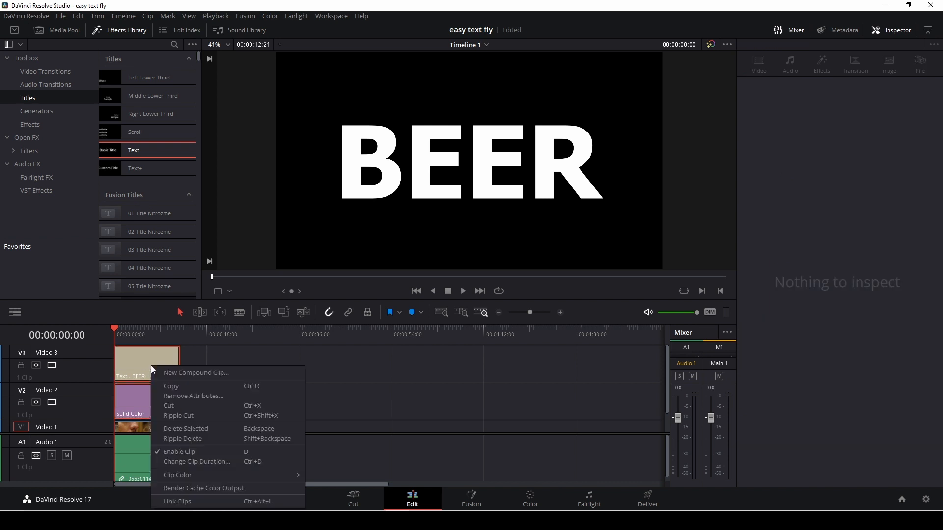
mouse_move(169, 372)
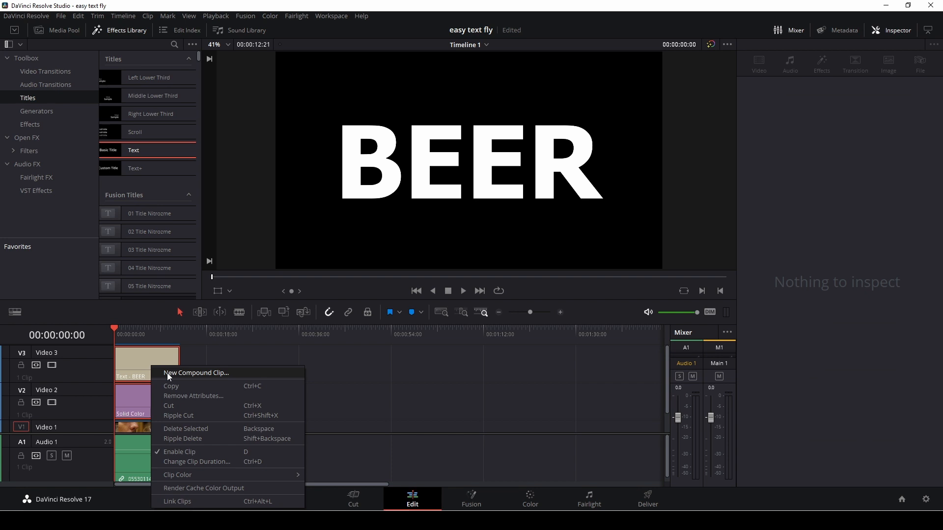
click(195, 373)
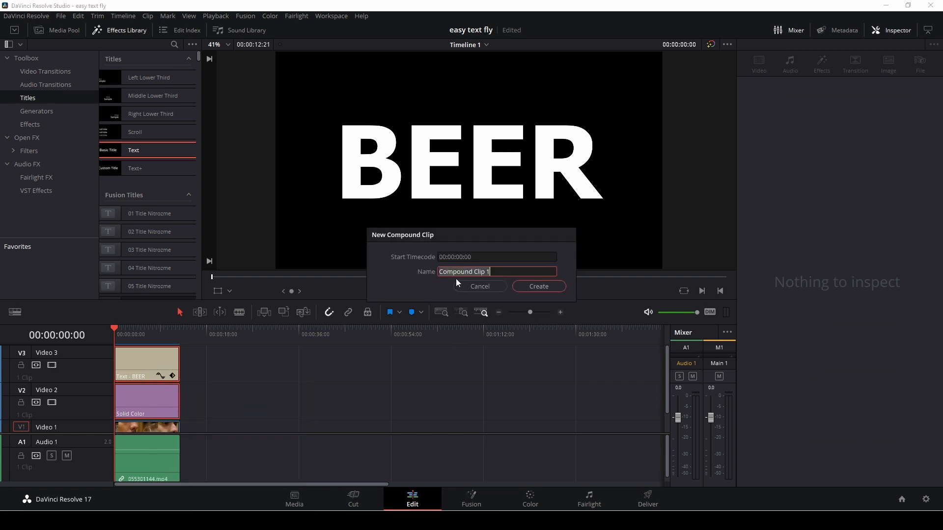
mouse_move(453, 281)
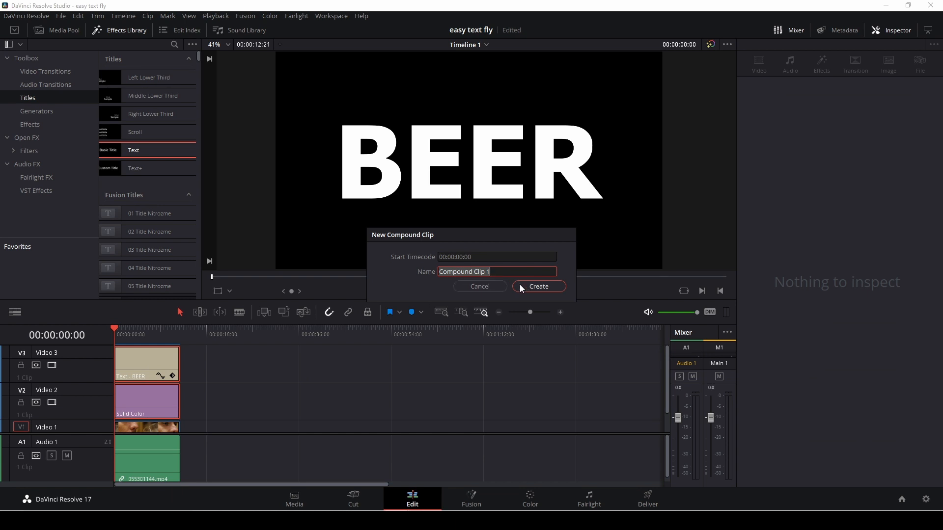
mouse_move(532, 294)
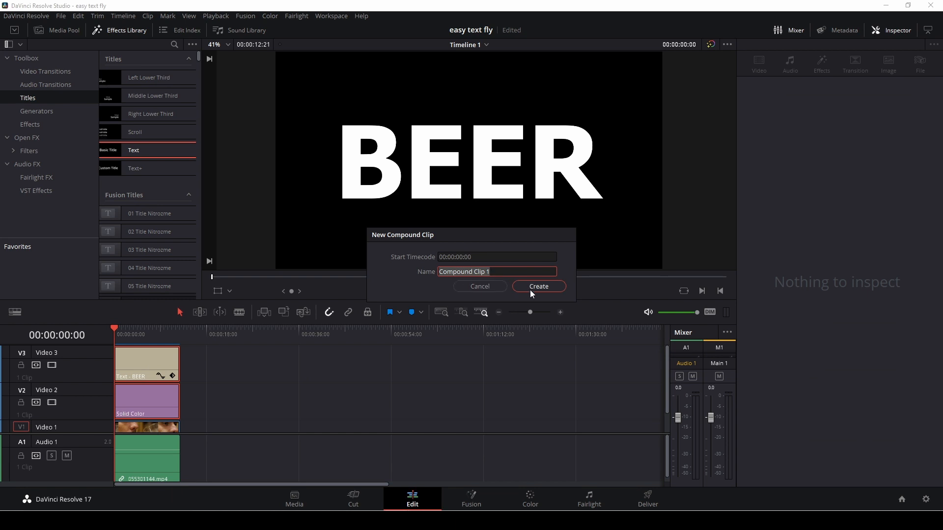
click(538, 286)
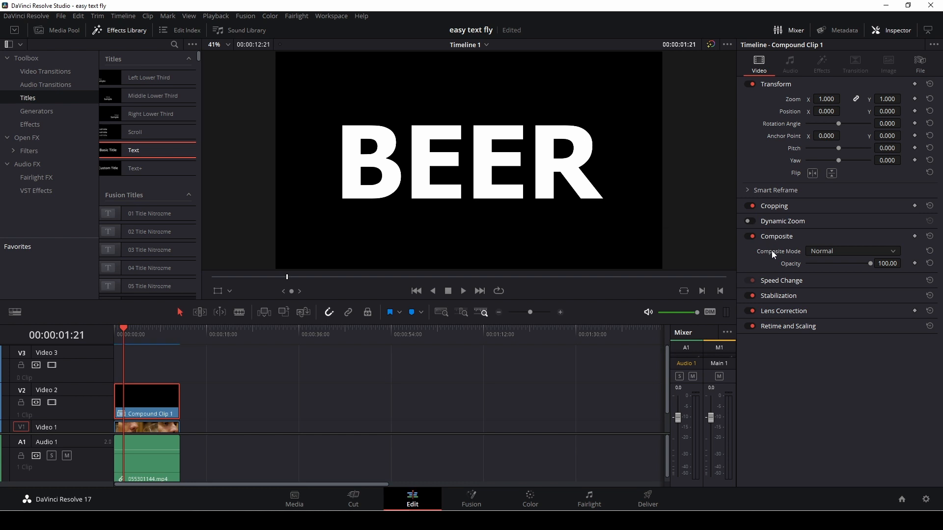
mouse_move(757, 253)
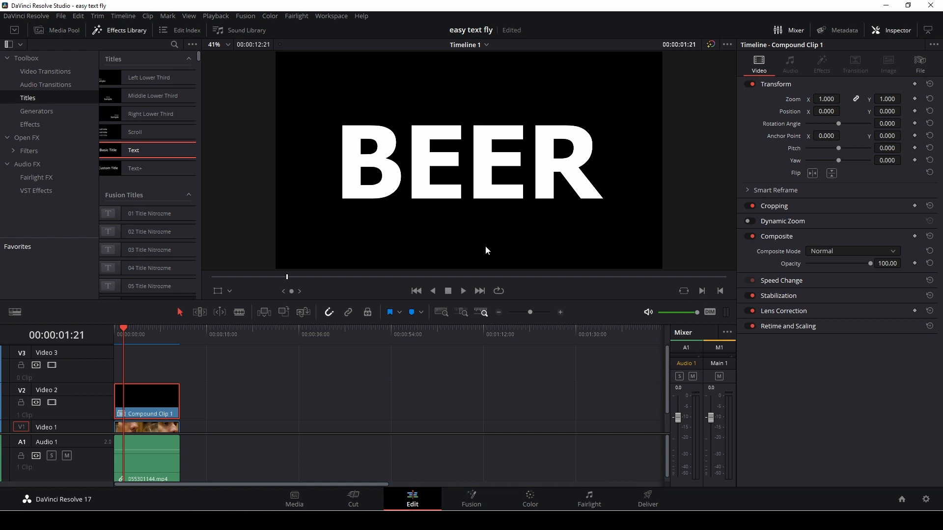
mouse_move(736, 265)
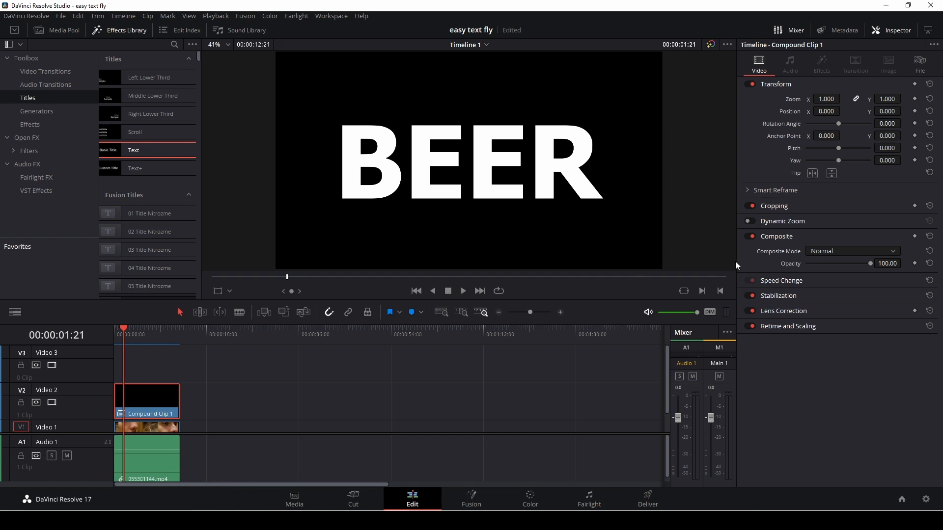
Set the compound clip's Composite Mode to Multiply.
click(852, 251)
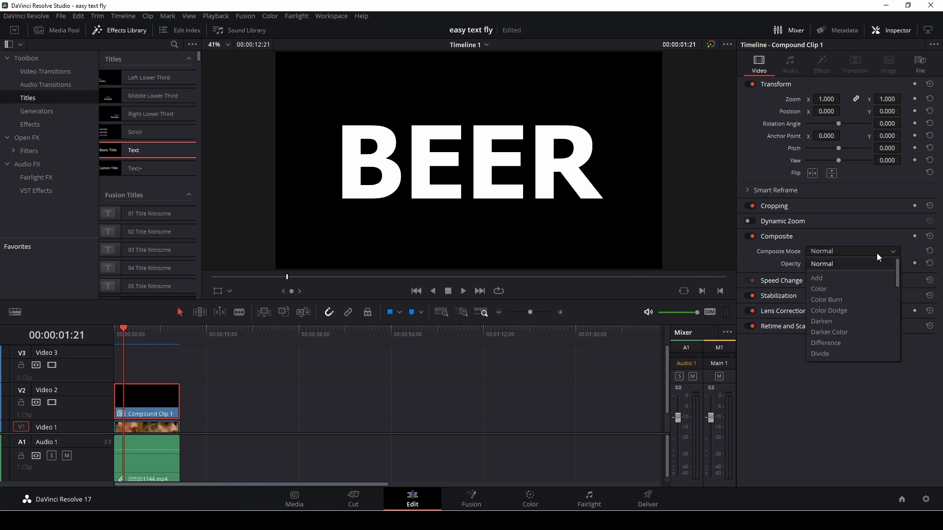
mouse_move(837, 302)
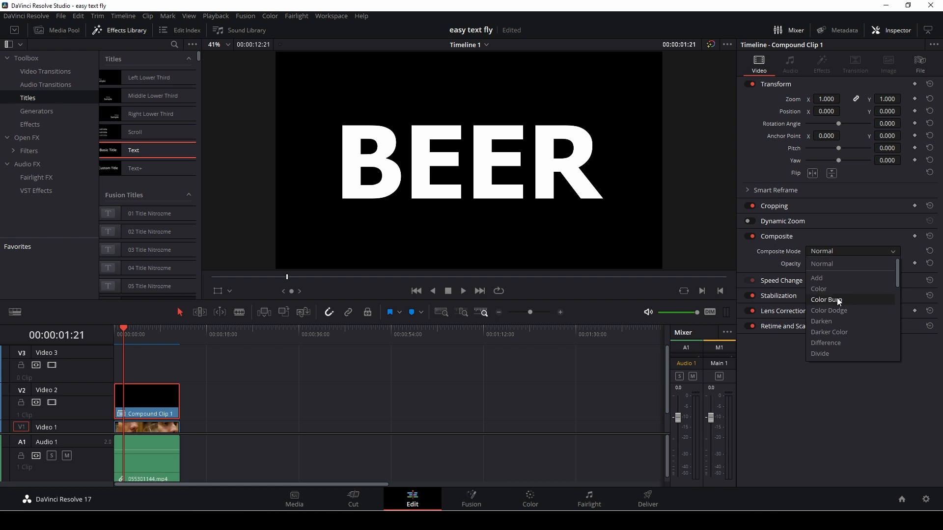
scroll(down, 3)
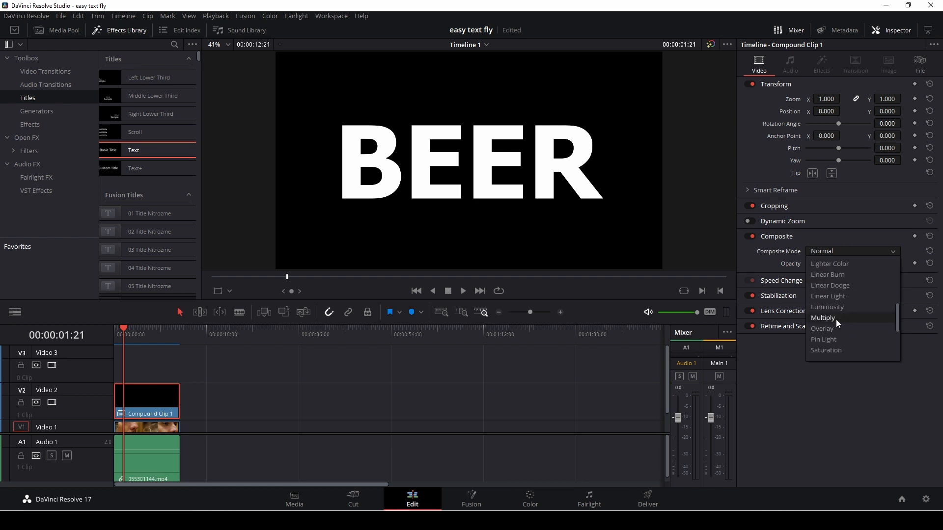
click(823, 318)
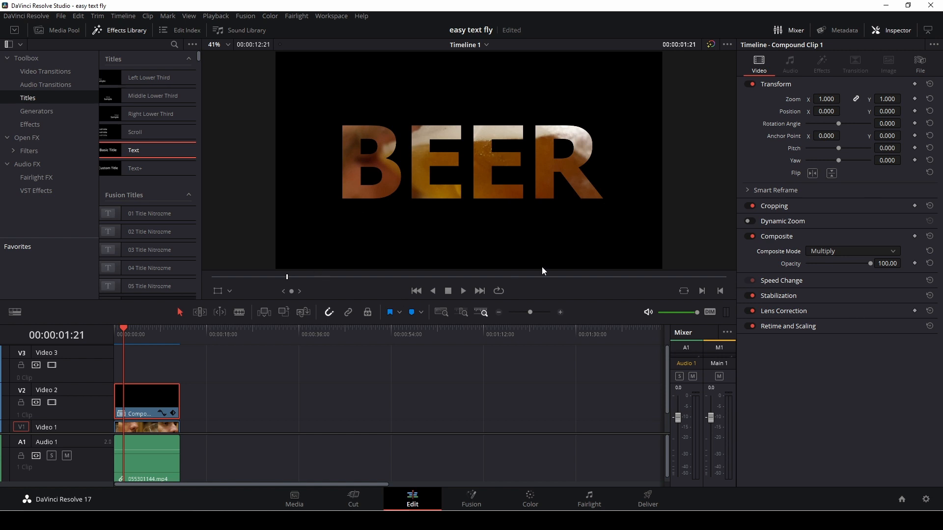
mouse_move(560, 226)
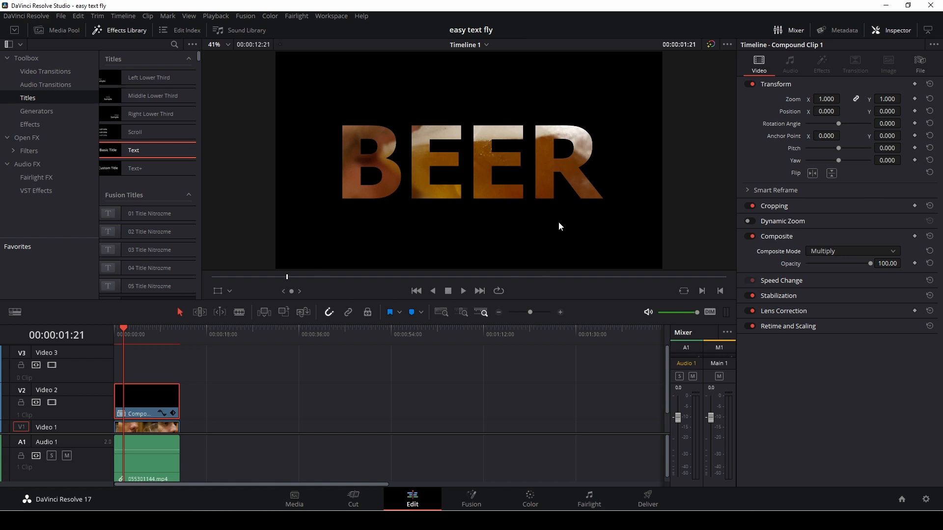
mouse_move(259, 362)
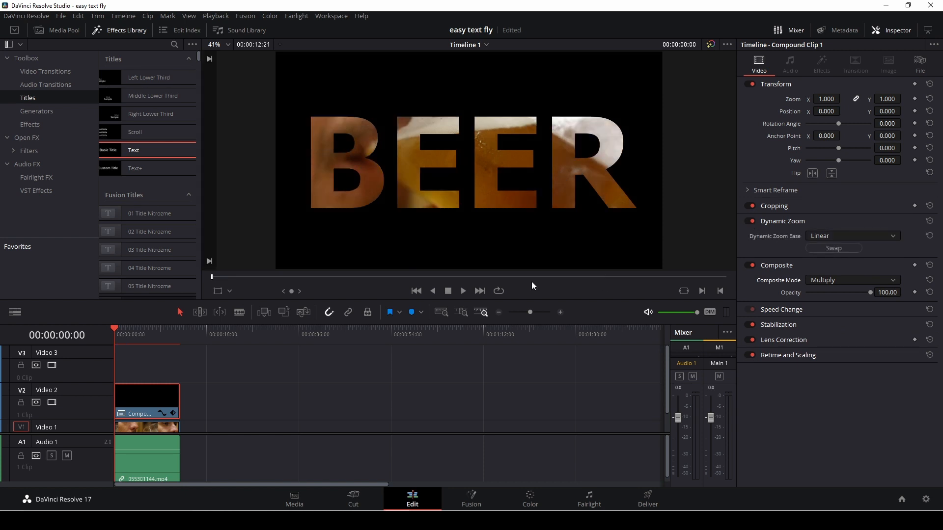
Show the Dynamic Zoom viewer overlay, move the end box onto the first E, and play.
click(230, 291)
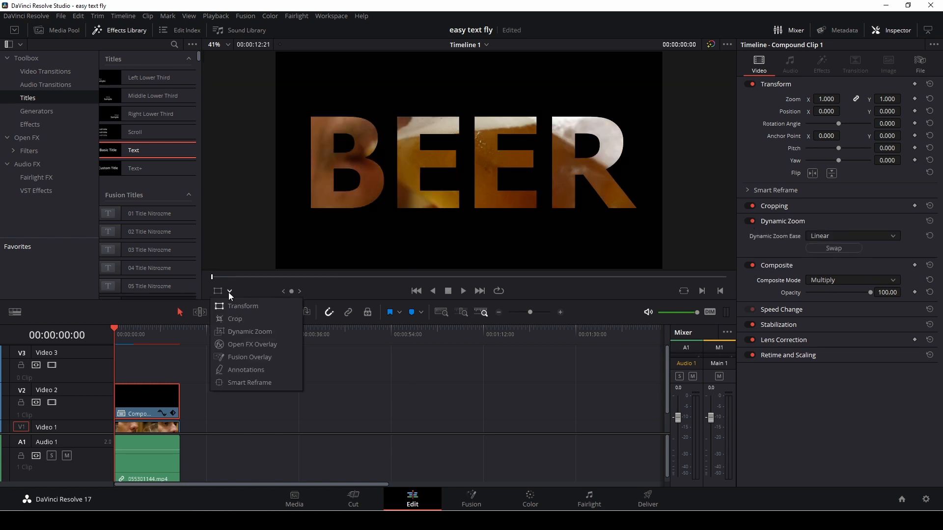
click(242, 306)
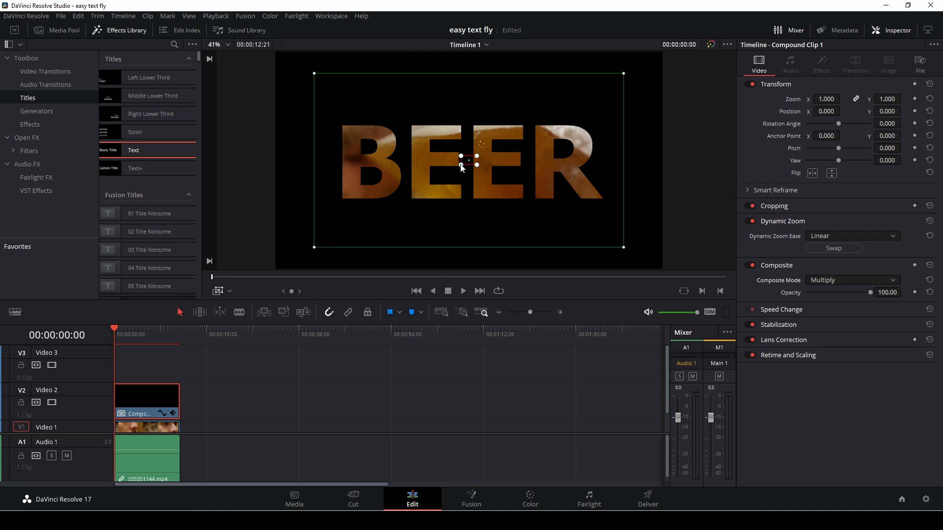
drag(464, 165, 488, 134)
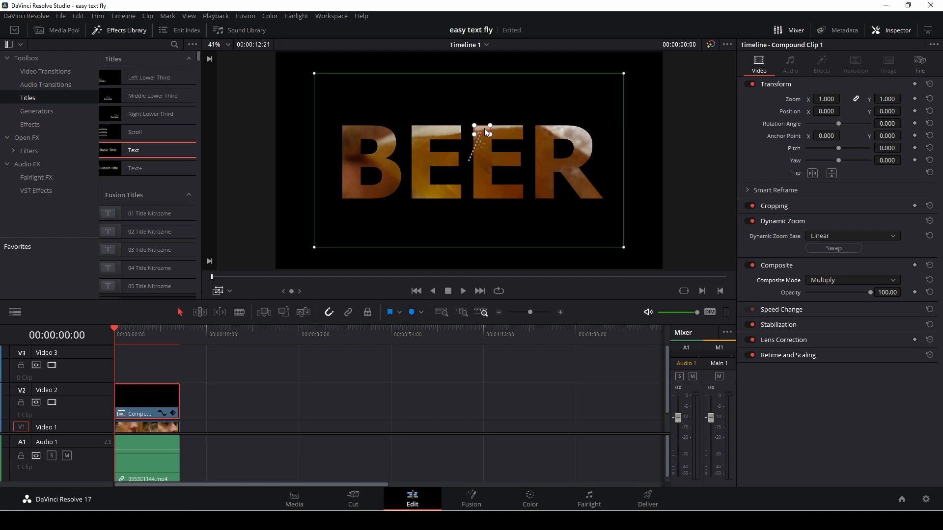
mouse_move(457, 177)
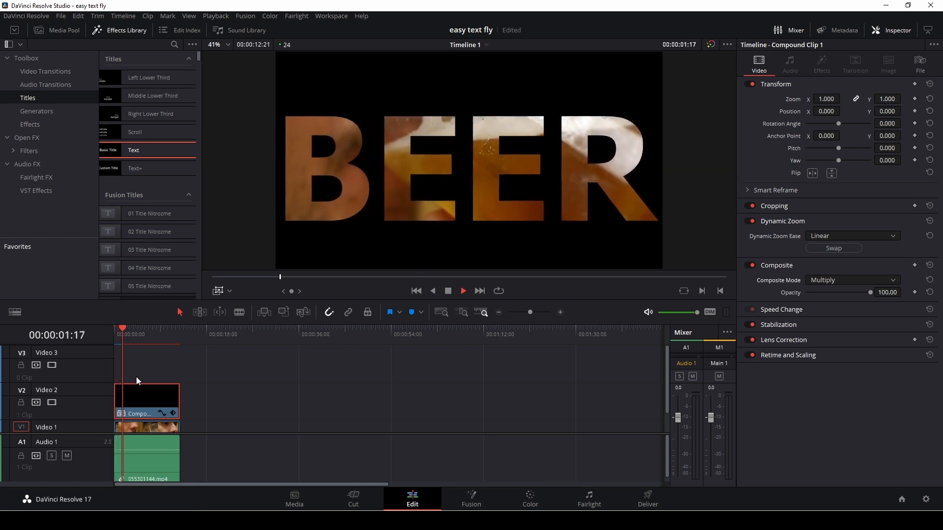
click(463, 291)
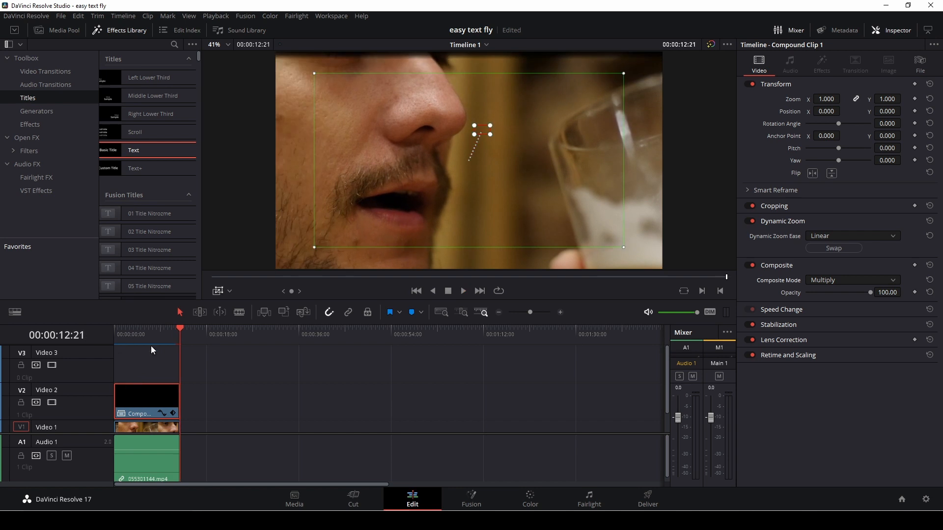
Rewind and replay the shortened BEER clip to preview the quicker zoom.
click(132, 334)
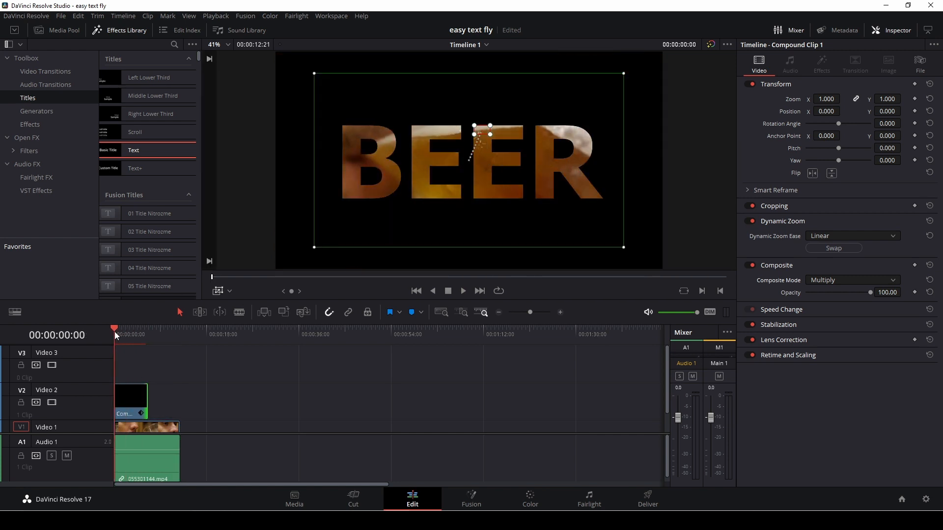
click(463, 292)
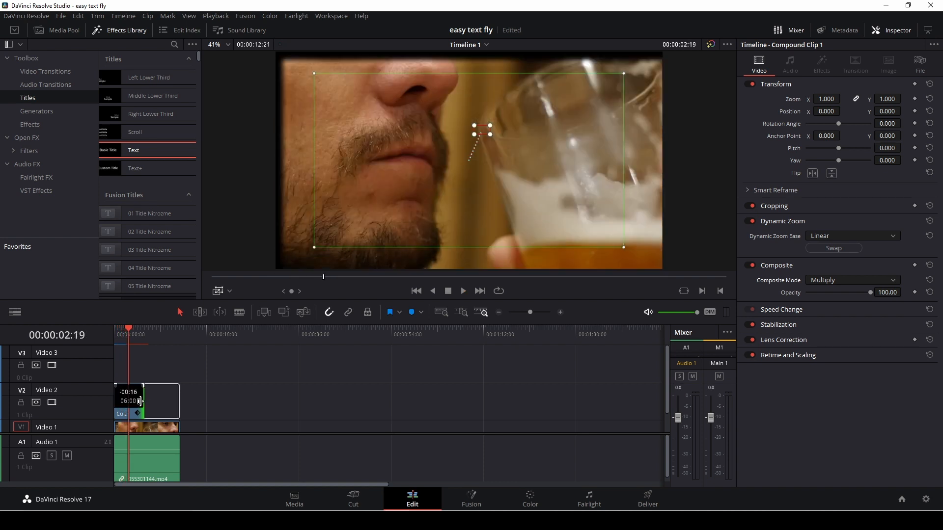
click(114, 329)
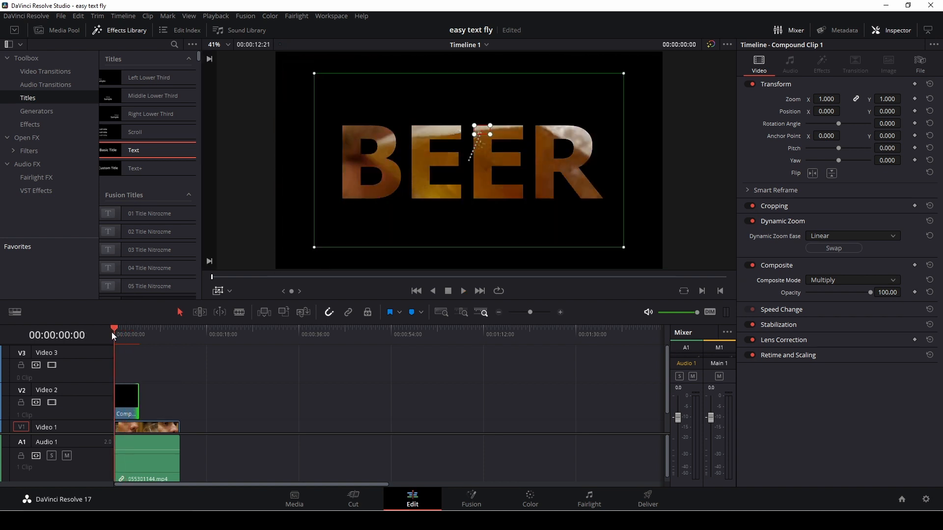
click(142, 329)
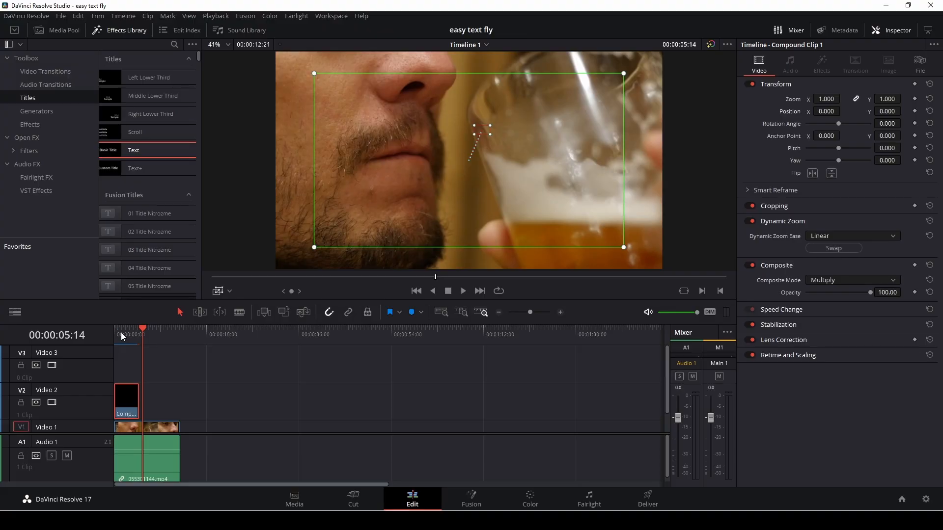